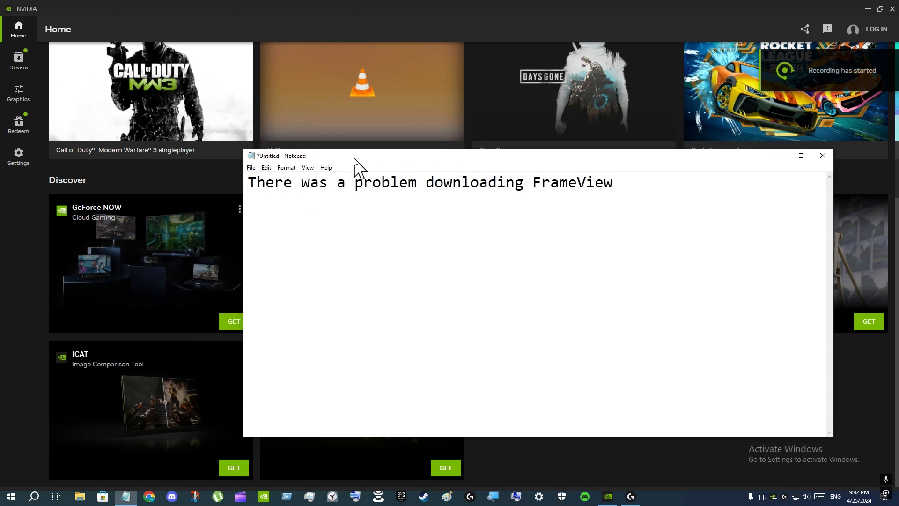
{"action": "mouse_move", "coordinate": [620, 187]}
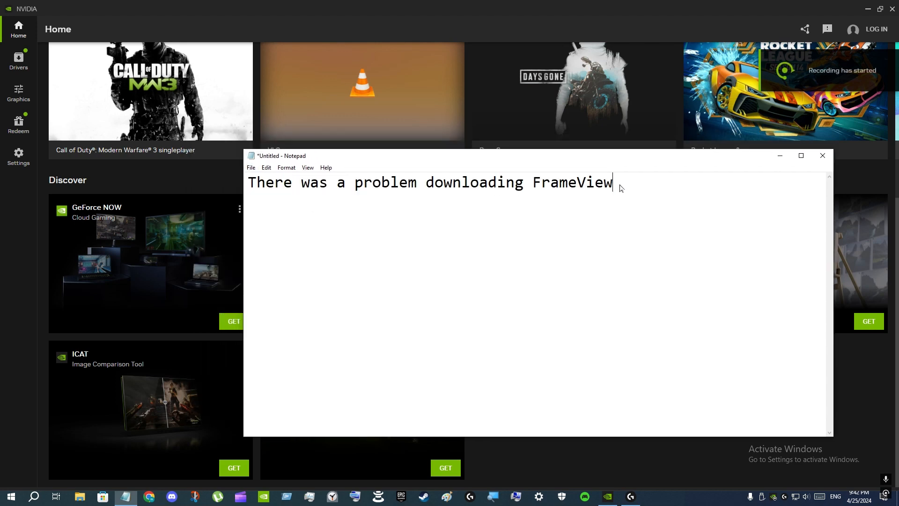
- Dismiss Notepad, attempt to get FrameView, then open its NVIDIA web page after the download error
{"action": "left_click", "coordinate": [823, 156]}
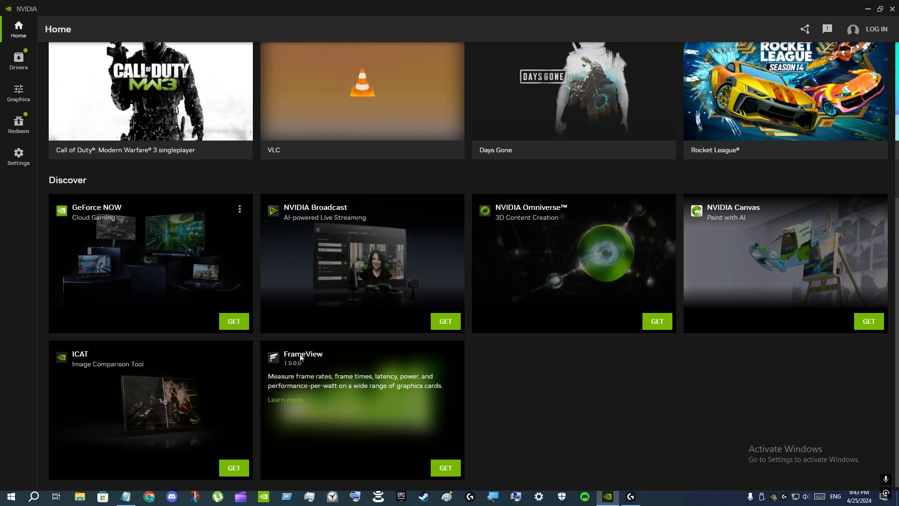
{"action": "mouse_move", "coordinate": [259, 116]}
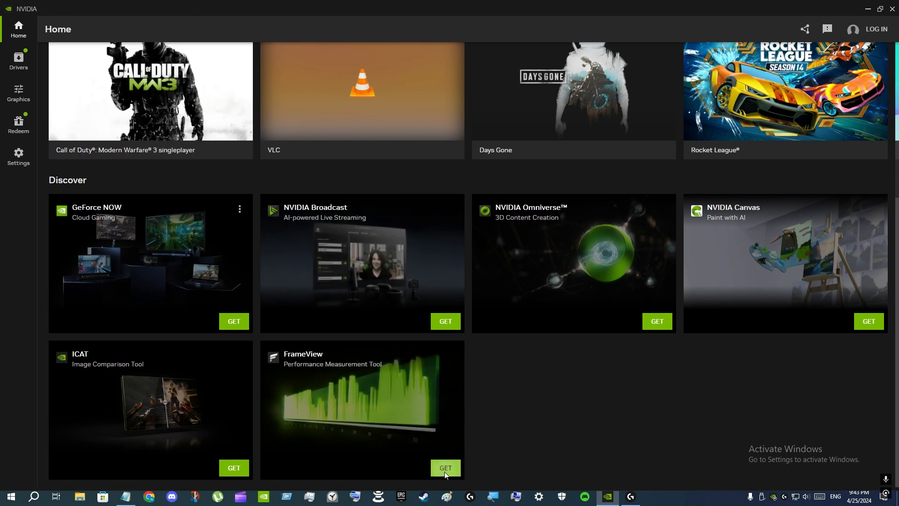
{"action": "left_click", "coordinate": [445, 468]}
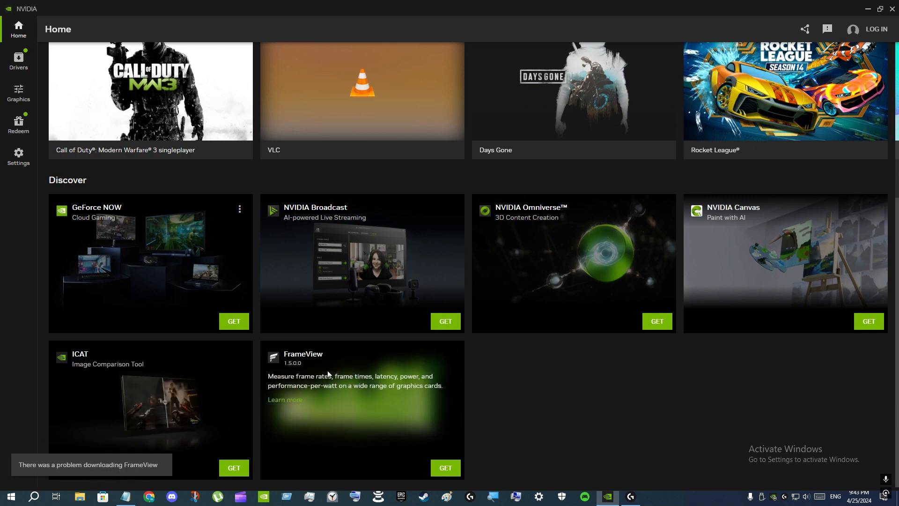
{"action": "mouse_move", "coordinate": [286, 405]}
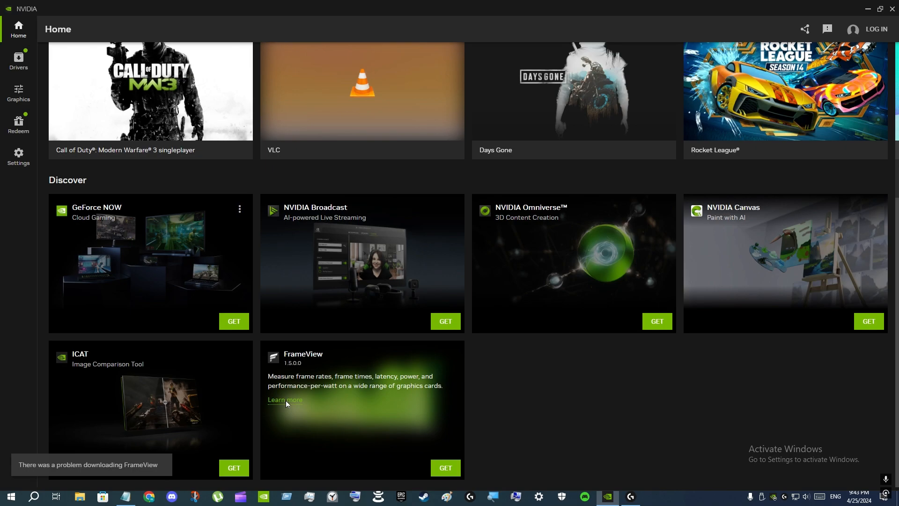
{"action": "left_click", "coordinate": [284, 399]}
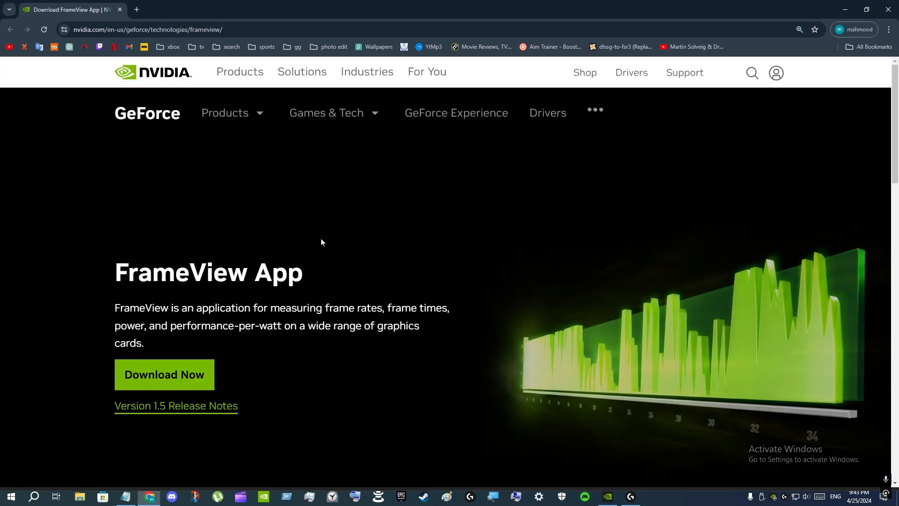
- Download the FrameView installer via 'Download Now' on its product page and run it
{"action": "scroll", "scroll_direction": "down", "scroll_amount": 3}
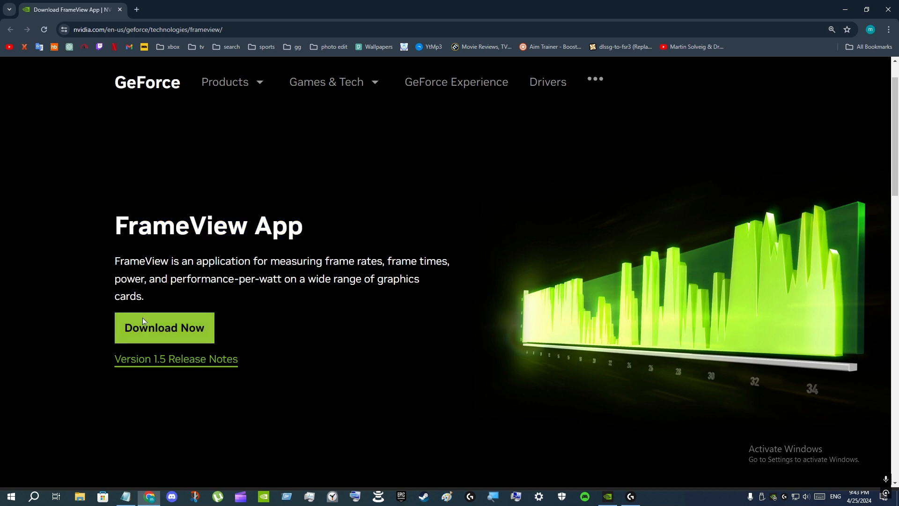
{"action": "left_click", "coordinate": [164, 327]}
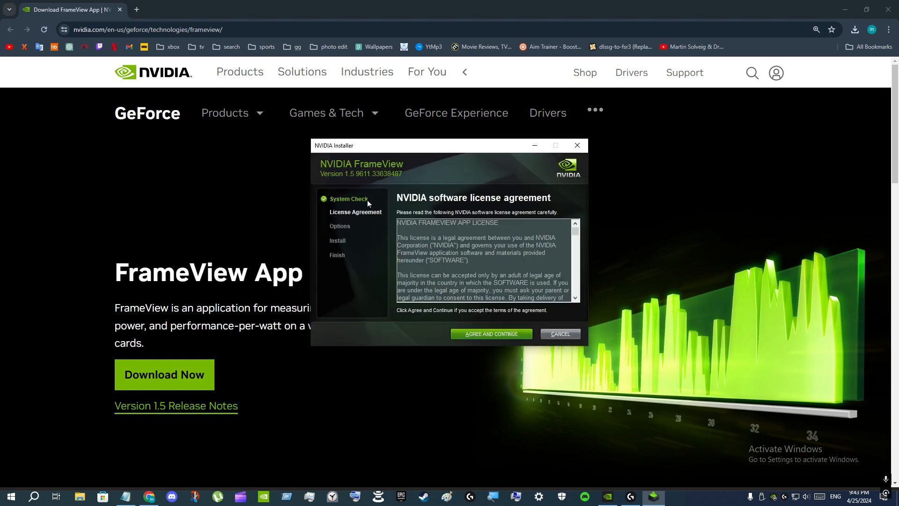
- Accept the FrameView license and install with Express (Recommended)
{"action": "left_click", "coordinate": [492, 334]}
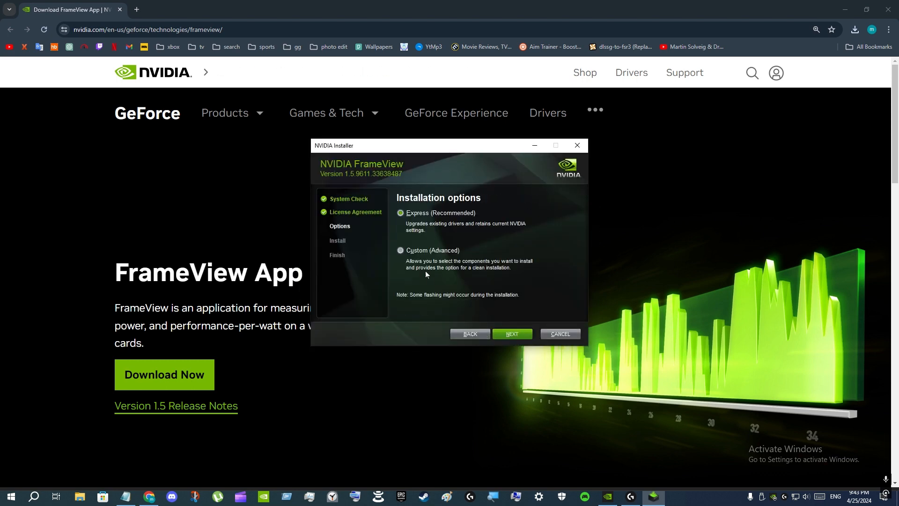
{"action": "left_click", "coordinate": [512, 334]}
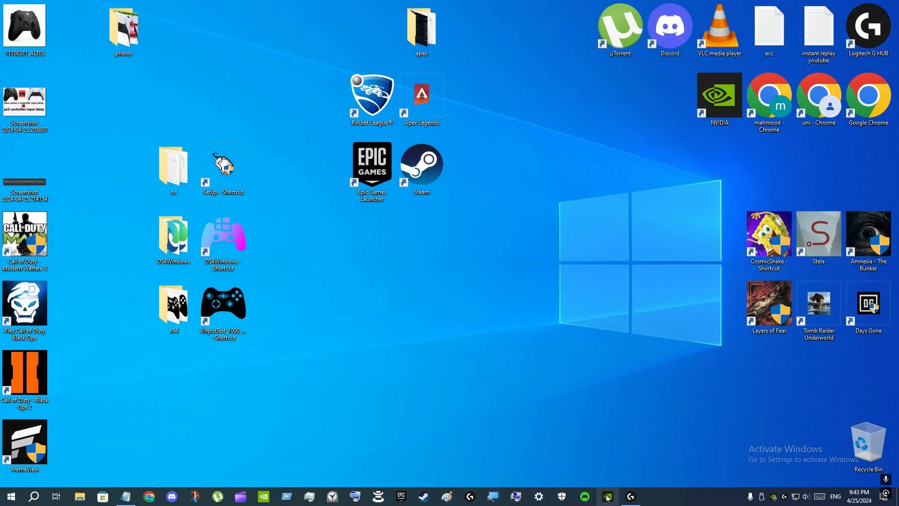
- Open FrameView from its Discover card in the NVIDIA app, then close its window
{"action": "left_click", "coordinate": [607, 497]}
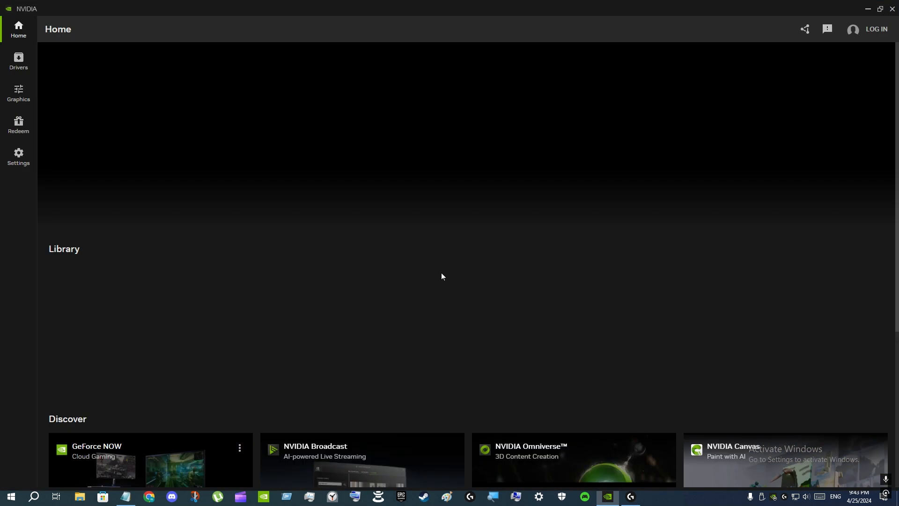
{"action": "scroll", "scroll_direction": "down", "scroll_amount": 3}
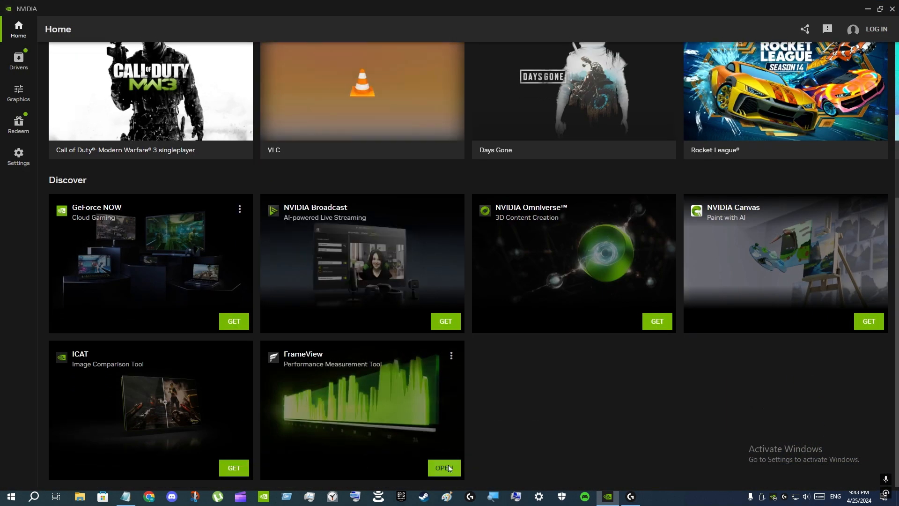
{"action": "left_click", "coordinate": [444, 468]}
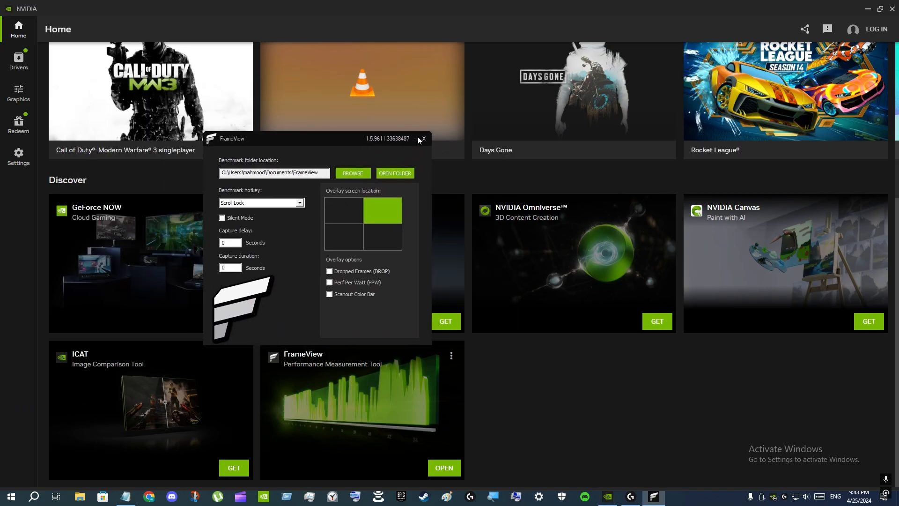
{"action": "left_click", "coordinate": [423, 138]}
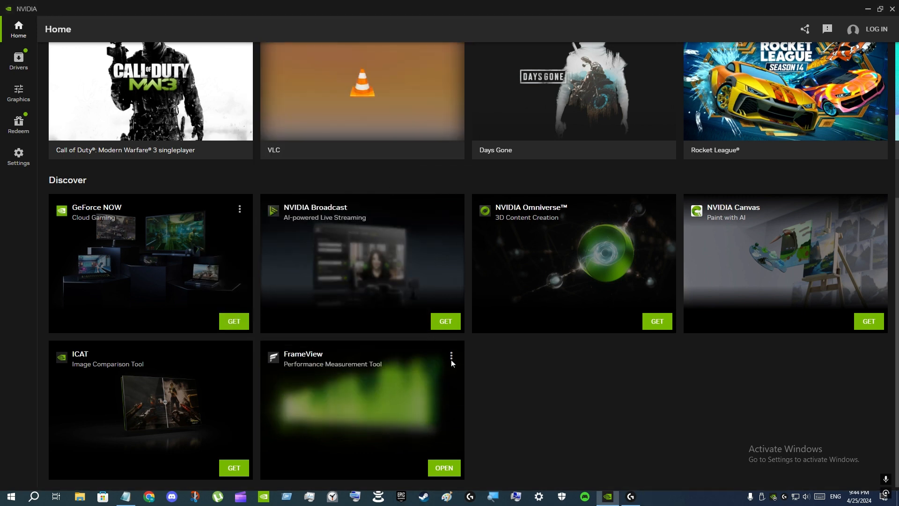
- Uninstall FrameView from its card's three-dot menu and close the NVIDIA Uninstaller
{"action": "left_click", "coordinate": [451, 355]}
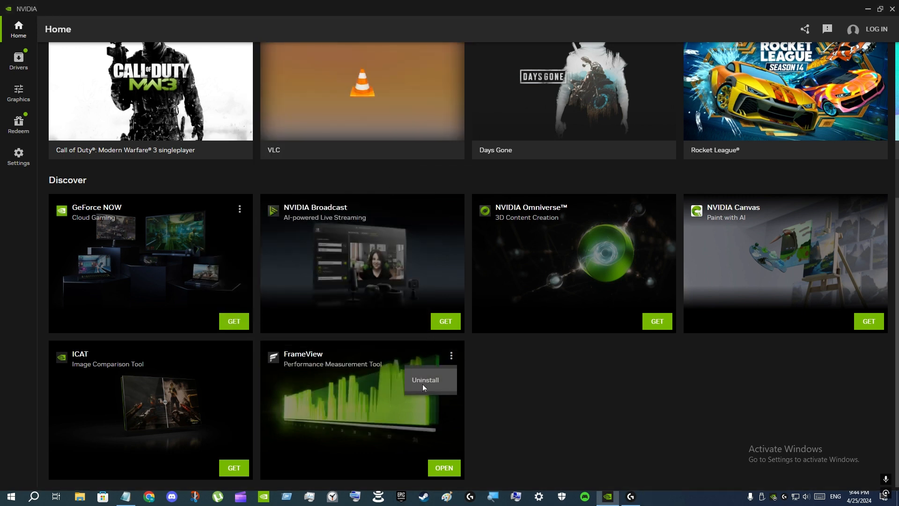
{"action": "left_click", "coordinate": [425, 380]}
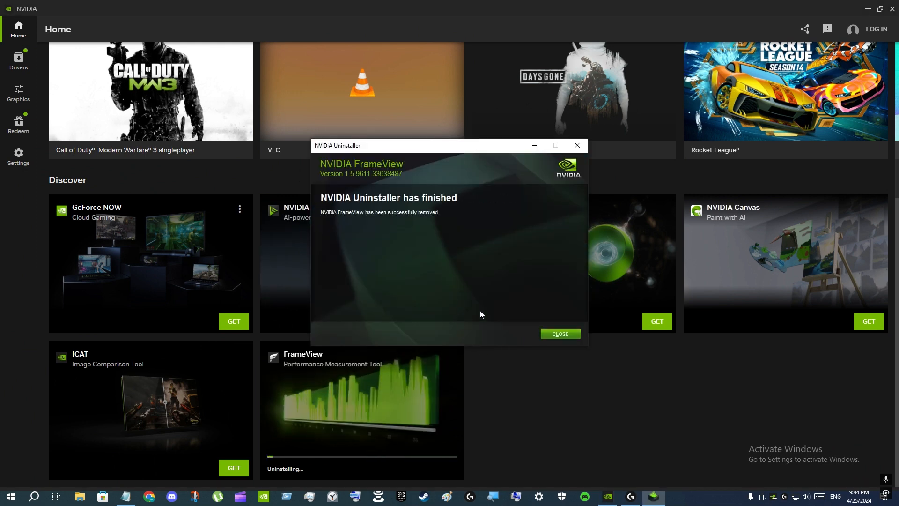
{"action": "left_click", "coordinate": [561, 334]}
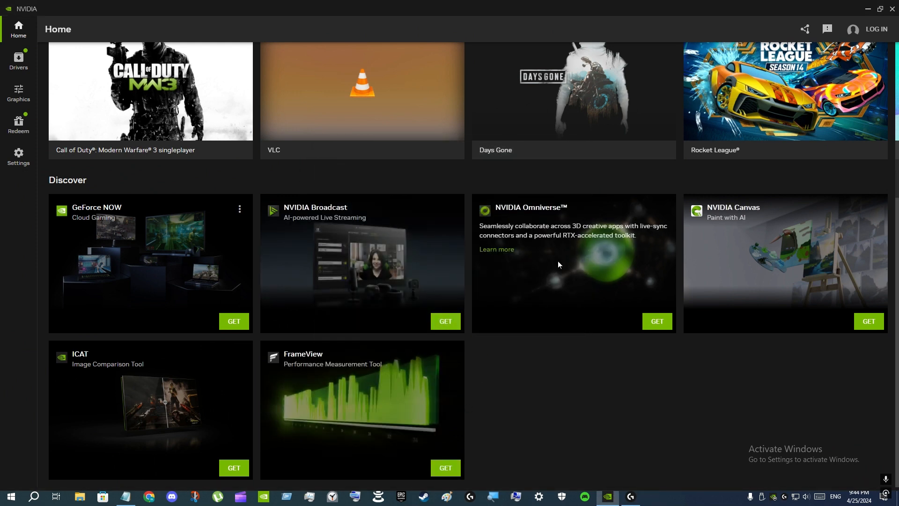